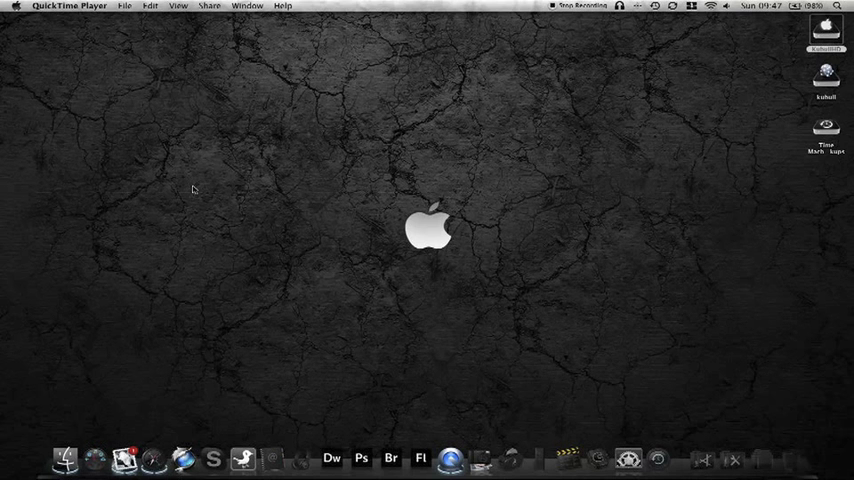
mouse_move(574, 292)
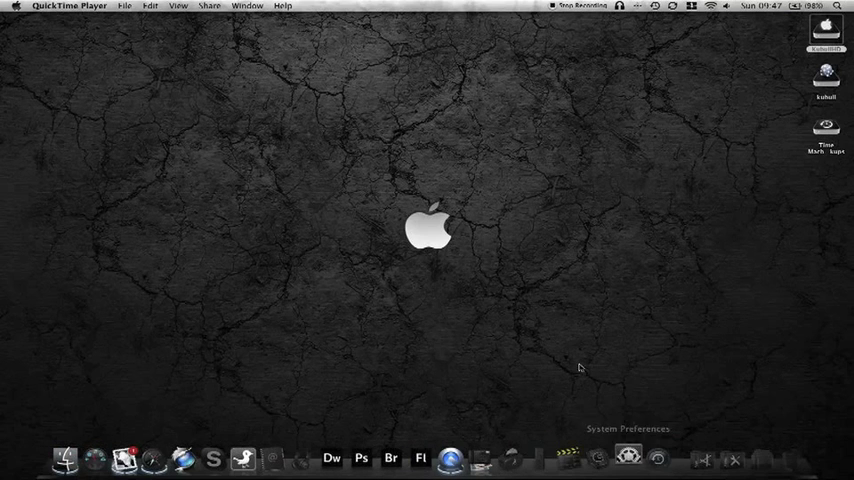
Launch System Preferences from the Dock and select the Perian pane under Other
click(628, 460)
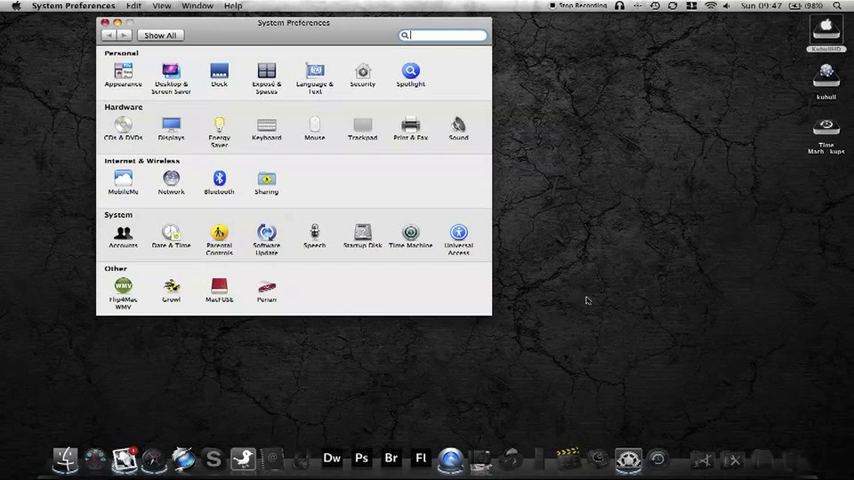
click(124, 288)
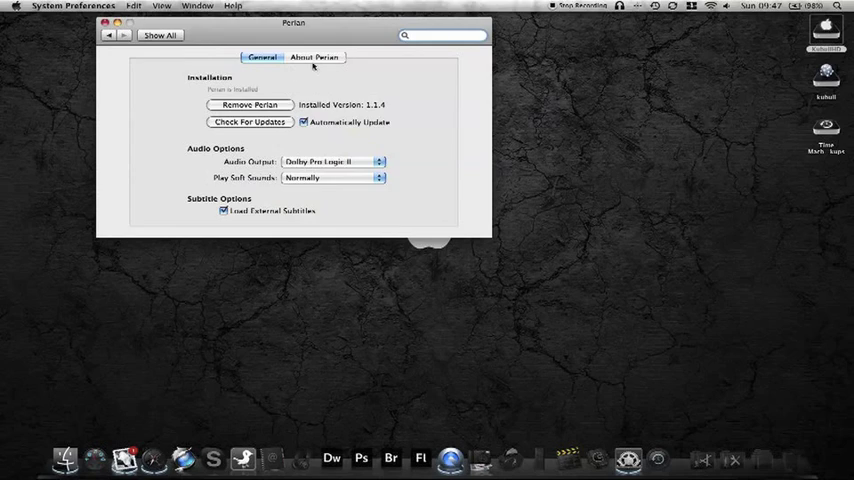
View the About Perian tab and browse its list of supported formats
click(316, 56)
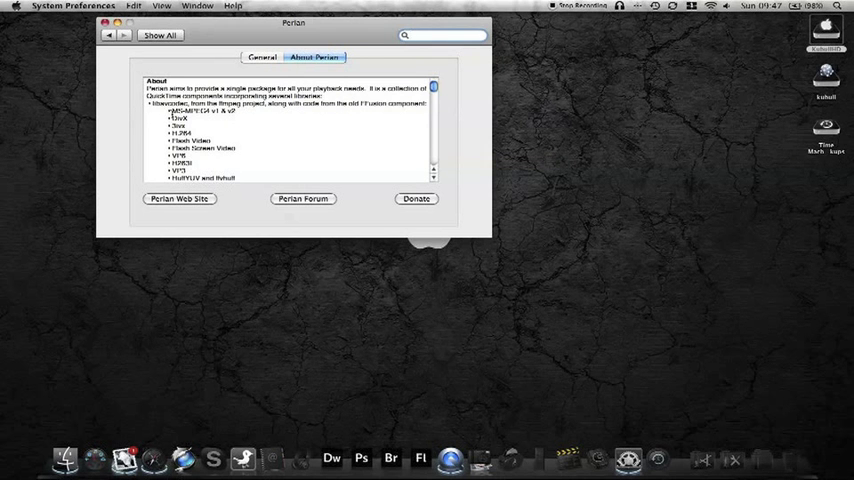
double_click(200, 116)
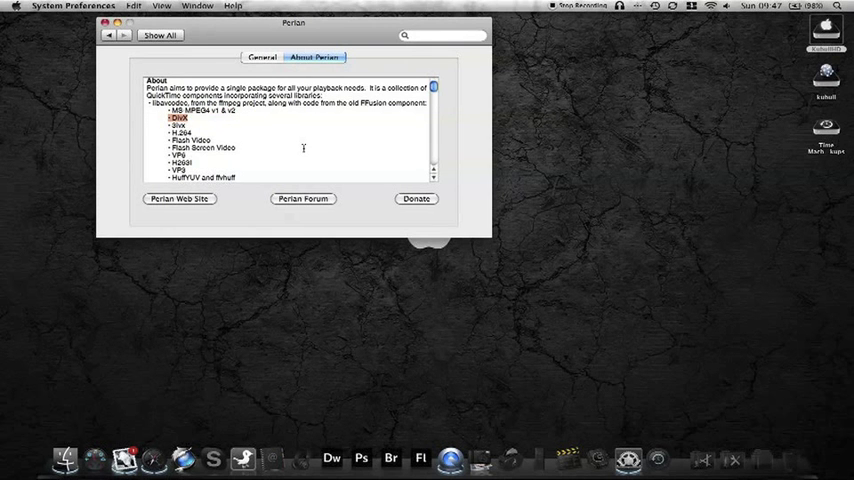
scroll(down, 3)
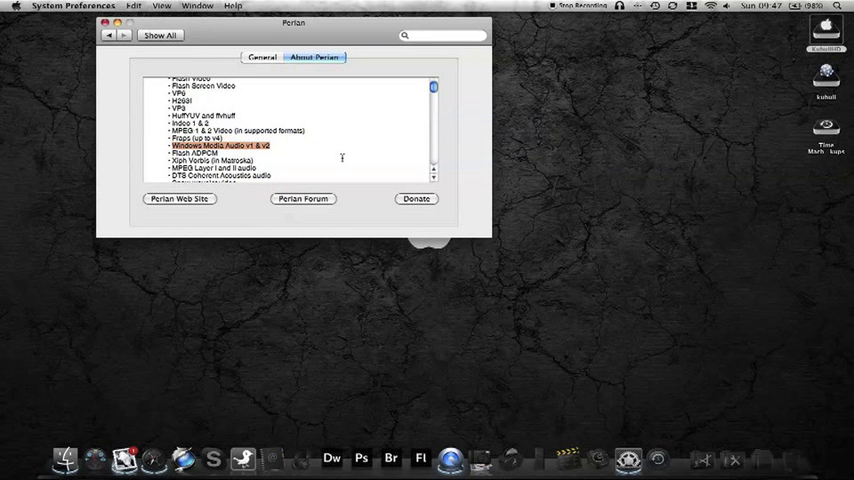
mouse_move(332, 148)
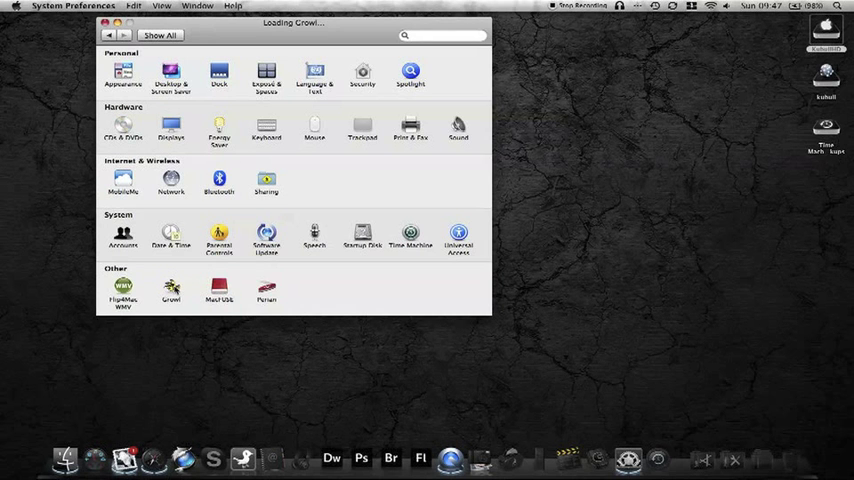
Switch to Growl's settings pane, then quit System Preferences
click(172, 292)
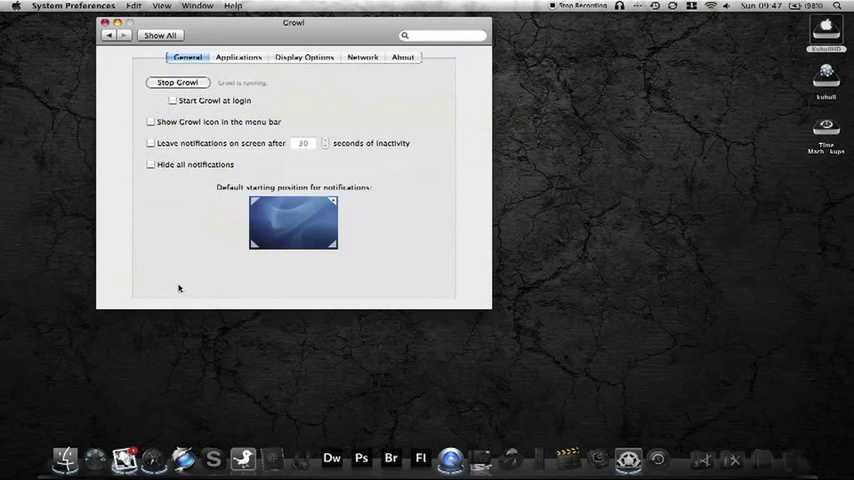
click(168, 38)
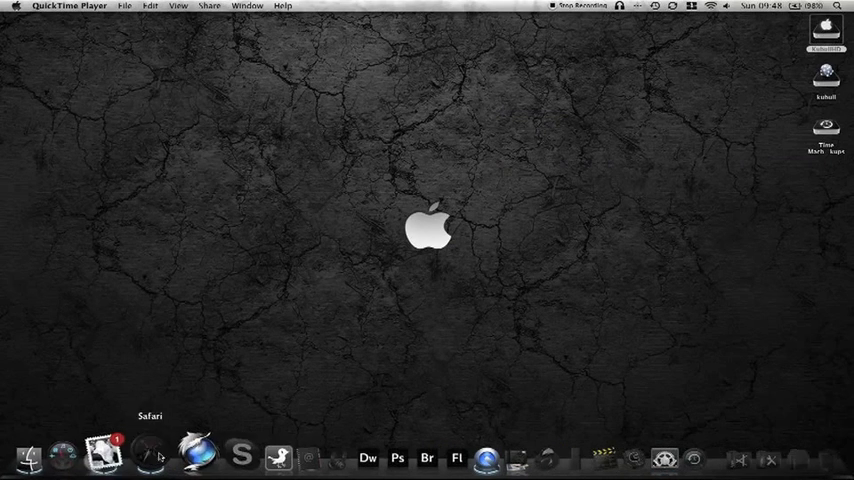
mouse_move(200, 188)
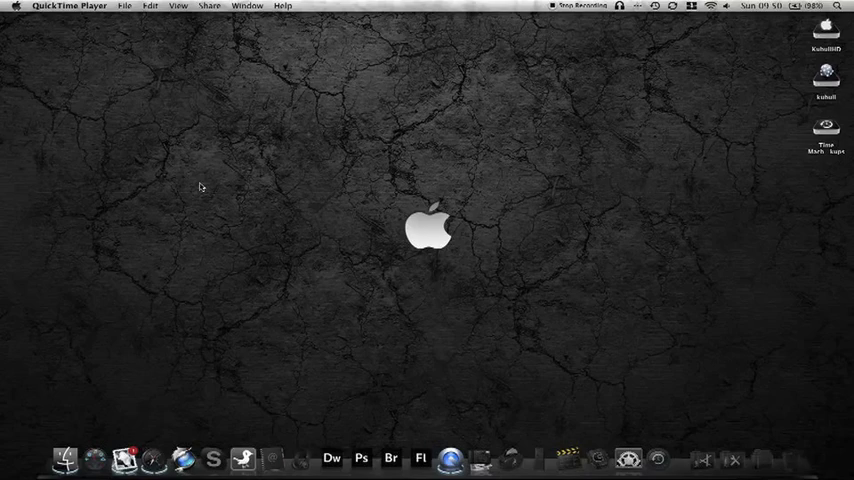
mouse_move(174, 412)
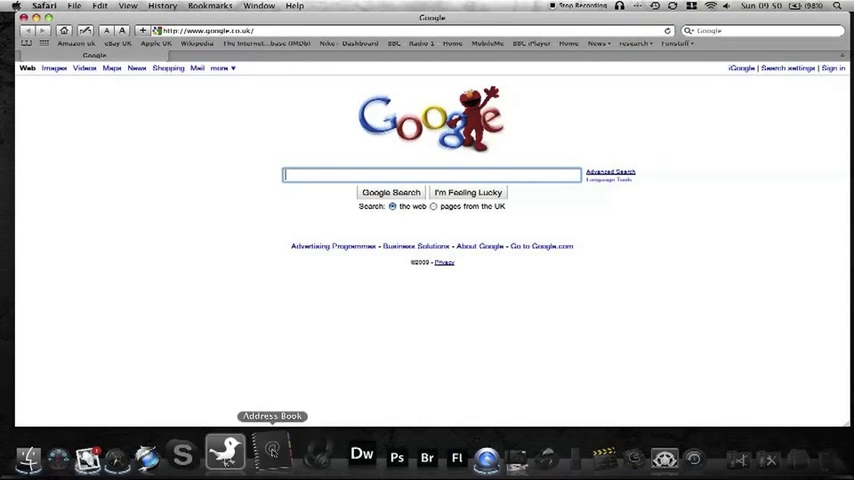
Run a Google search for 'flip4mac' in Safari
text(f)
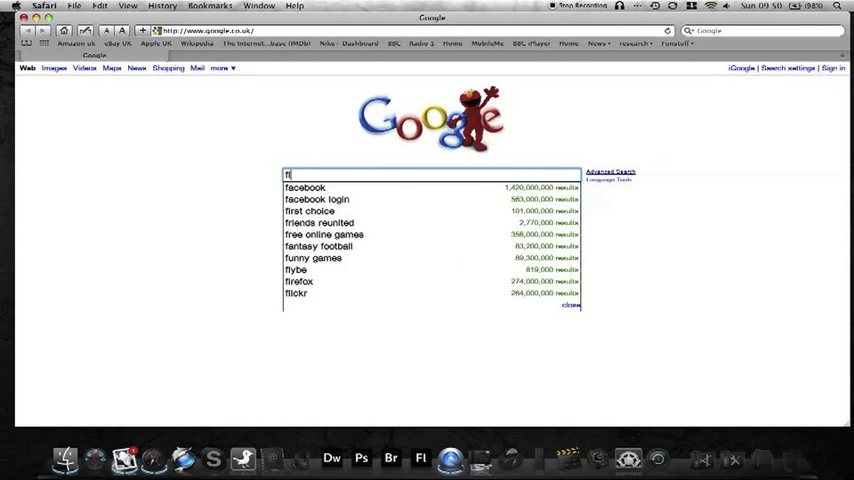
text(lip4mac)
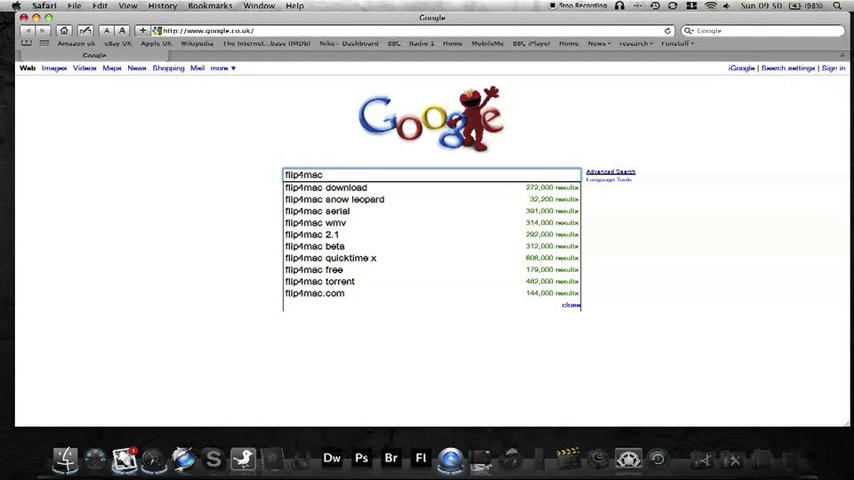
key(Return)
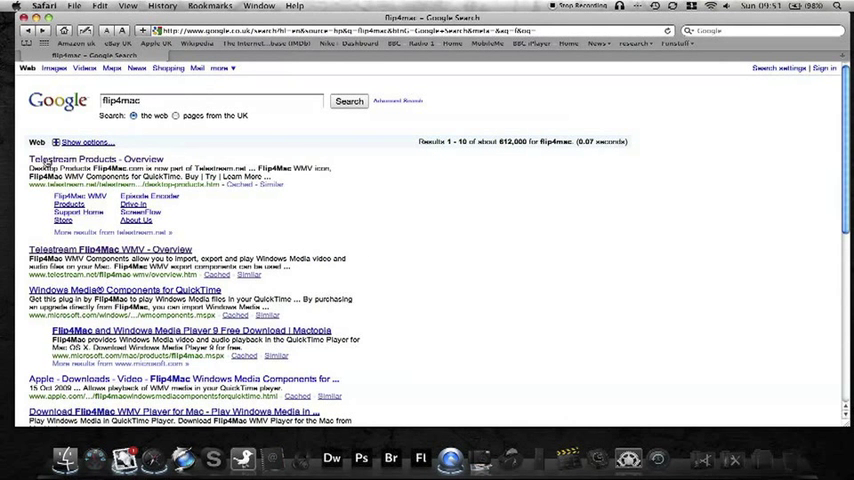
click(90, 164)
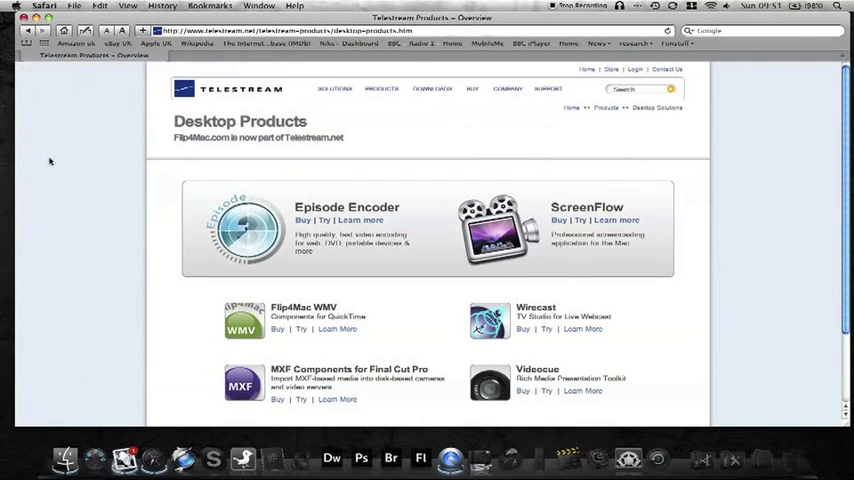
mouse_move(232, 104)
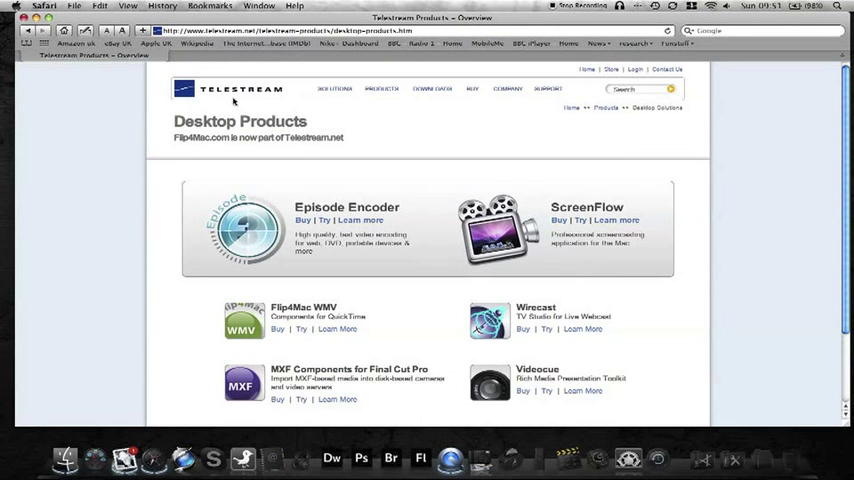
scroll(down, 3)
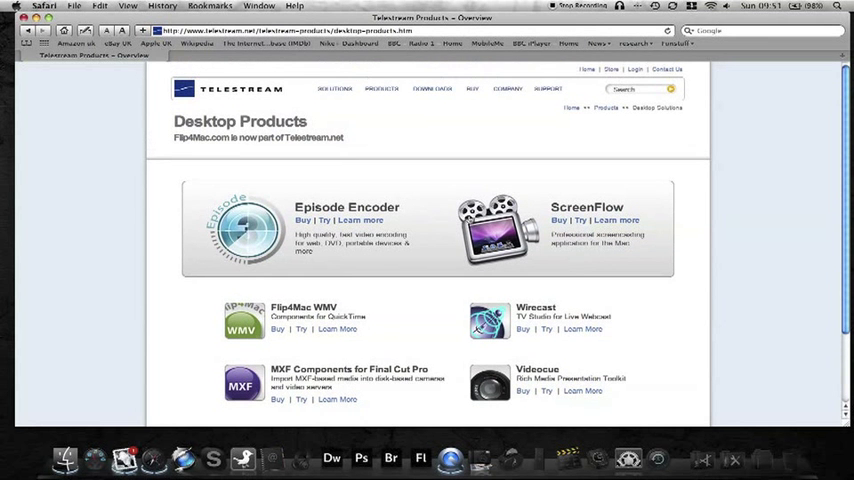
mouse_move(604, 208)
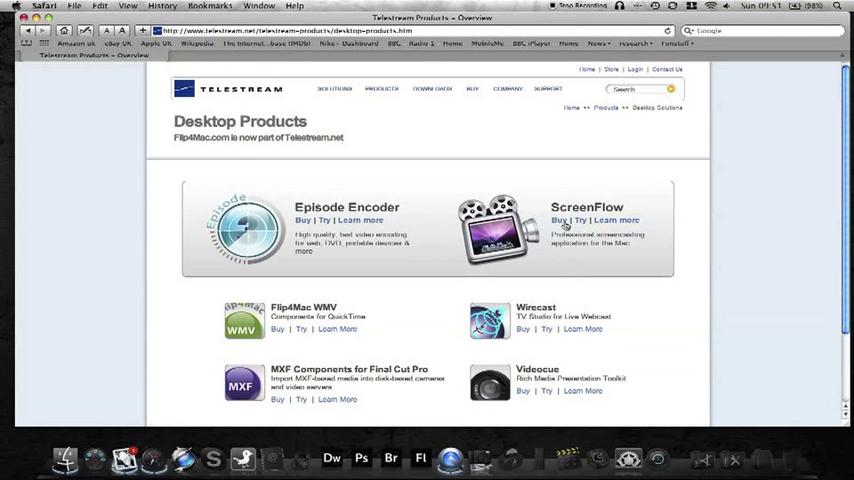
mouse_move(336, 264)
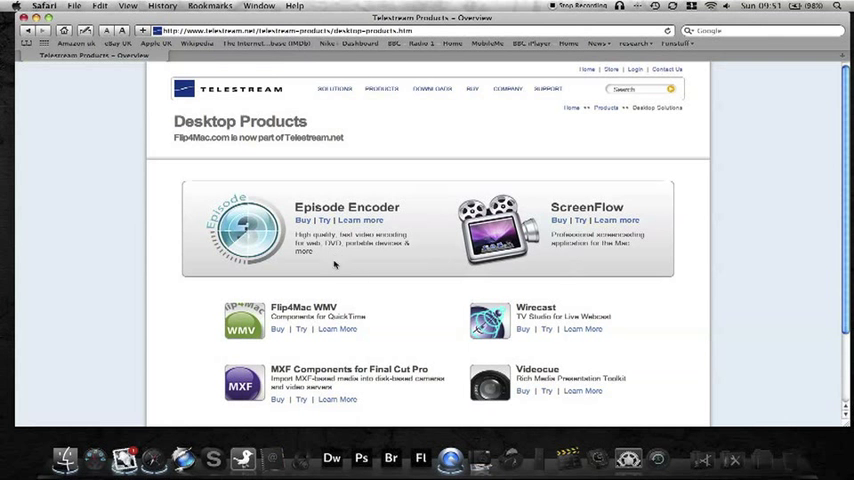
scroll(down, 3)
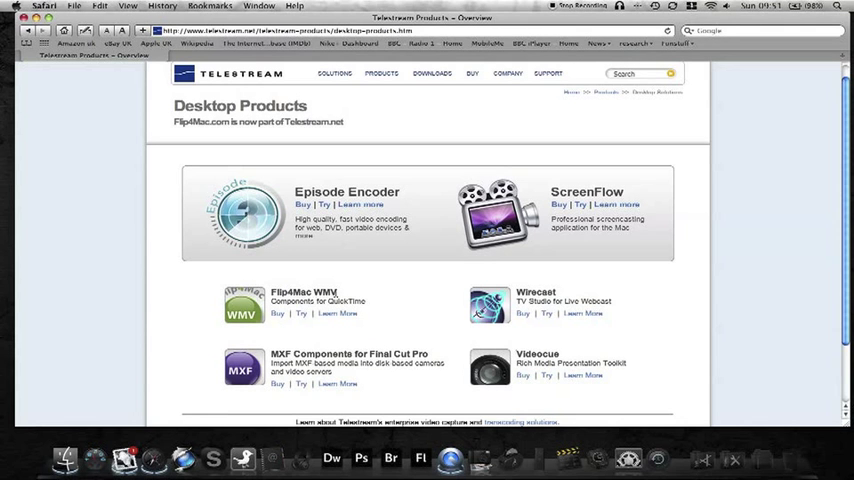
mouse_move(278, 312)
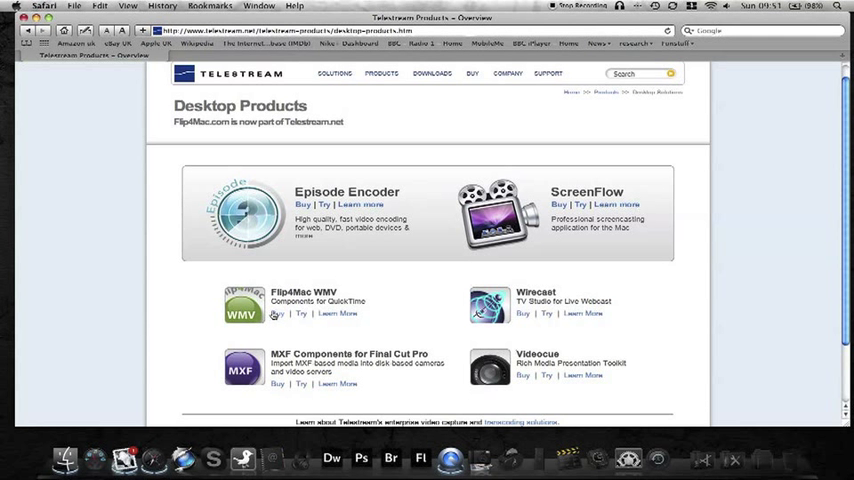
mouse_move(300, 316)
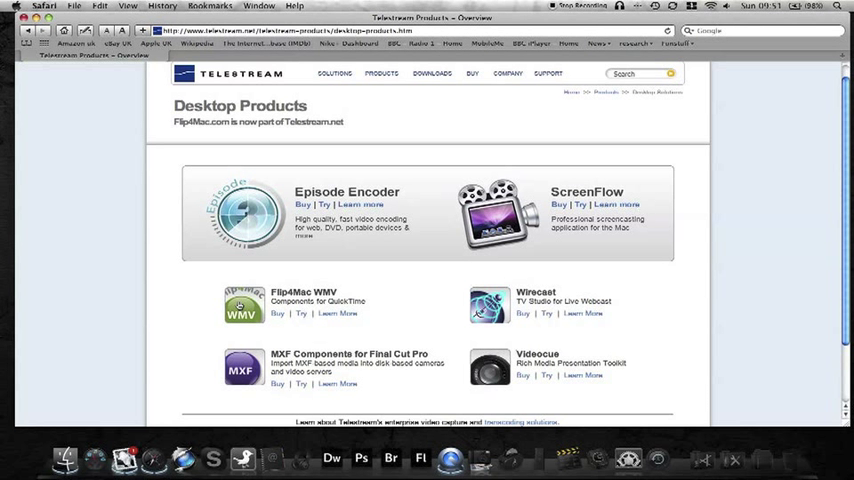
mouse_move(276, 316)
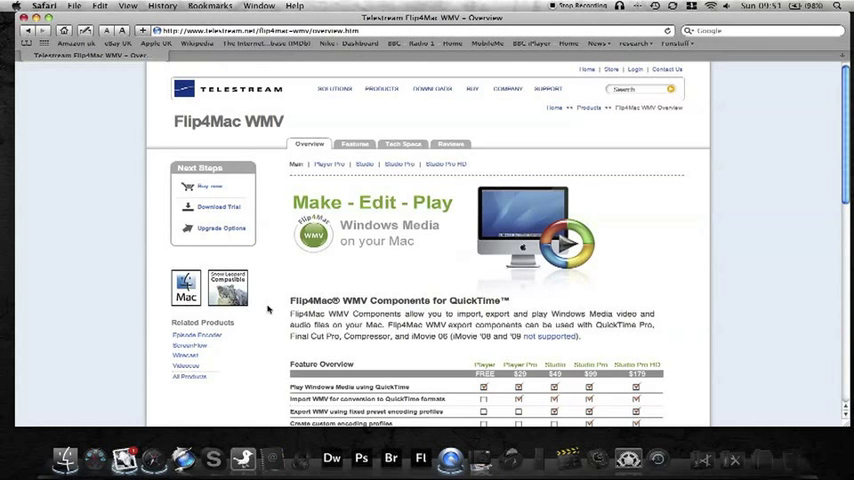
Scroll the Flip4Mac WMV overview to its feature comparison and free WMV Player option
scroll(down, 3)
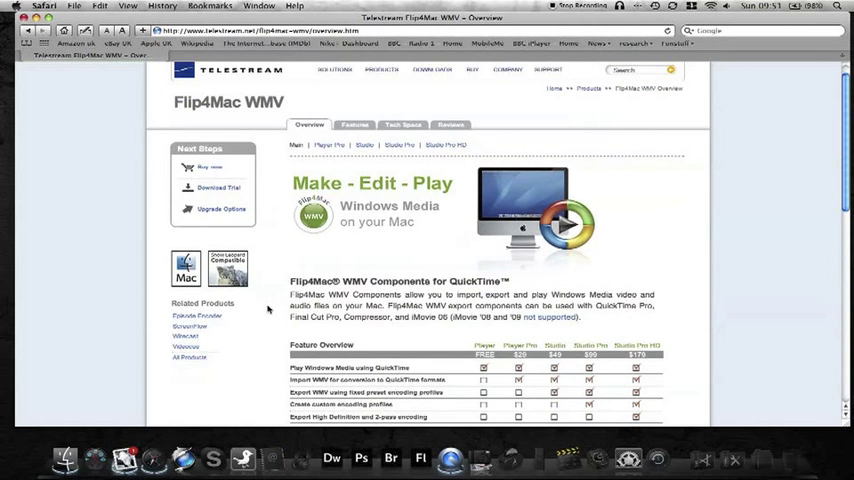
scroll(down, 3)
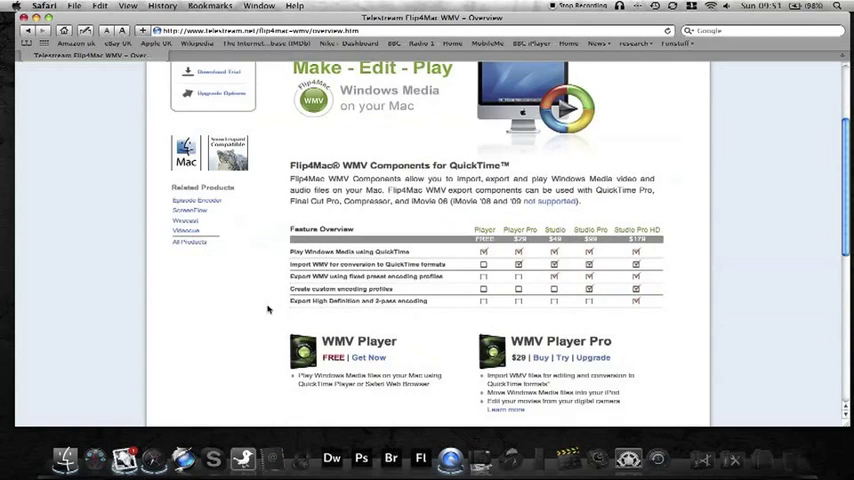
scroll(down, 3)
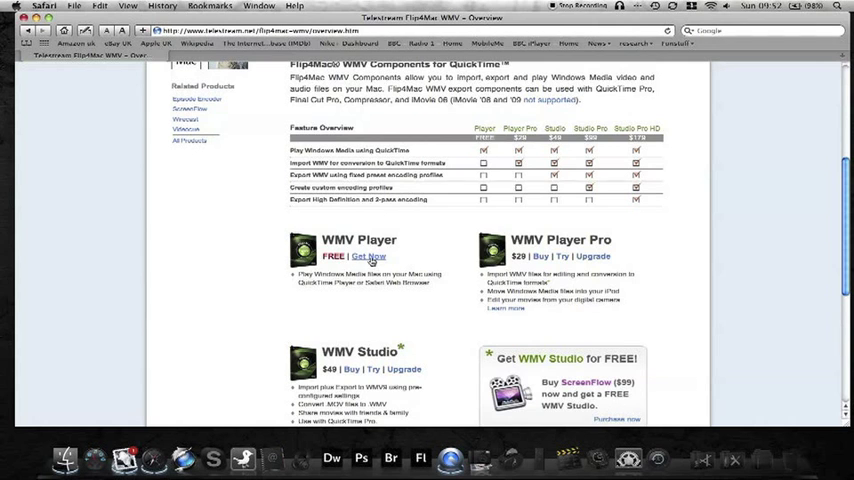
Choose the free WMV Player download and follow the Windows Media Components for QuickTime link
click(364, 256)
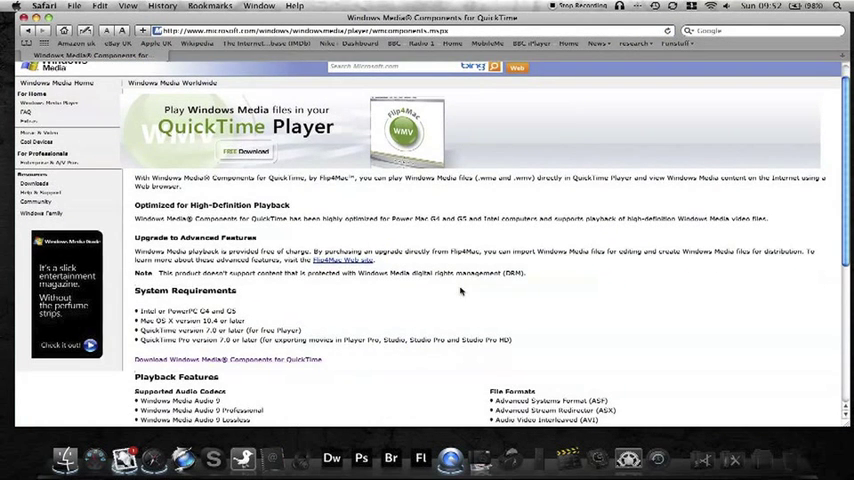
scroll(down, 3)
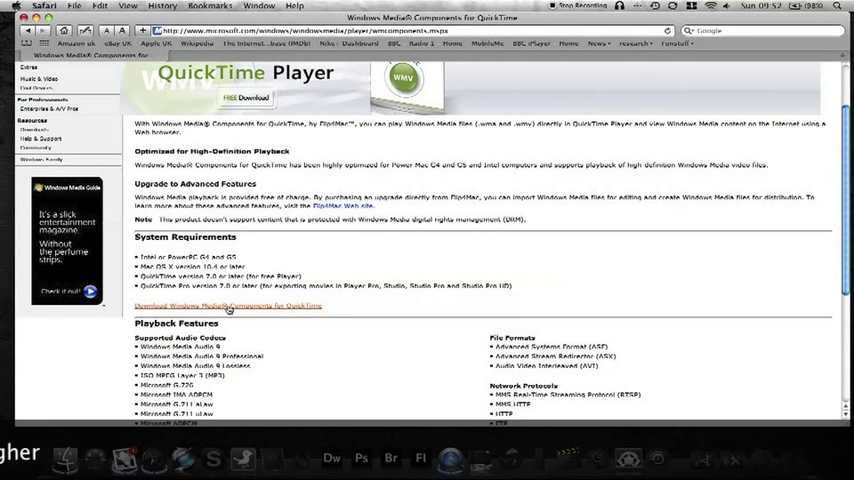
click(230, 306)
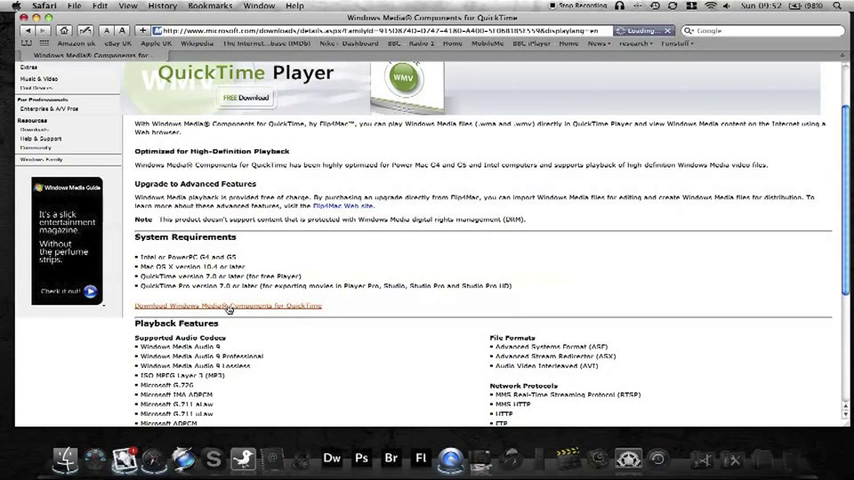
Start the Windows Media Components for QuickTime download from Microsoft's Download Center onto the desktop
click(228, 308)
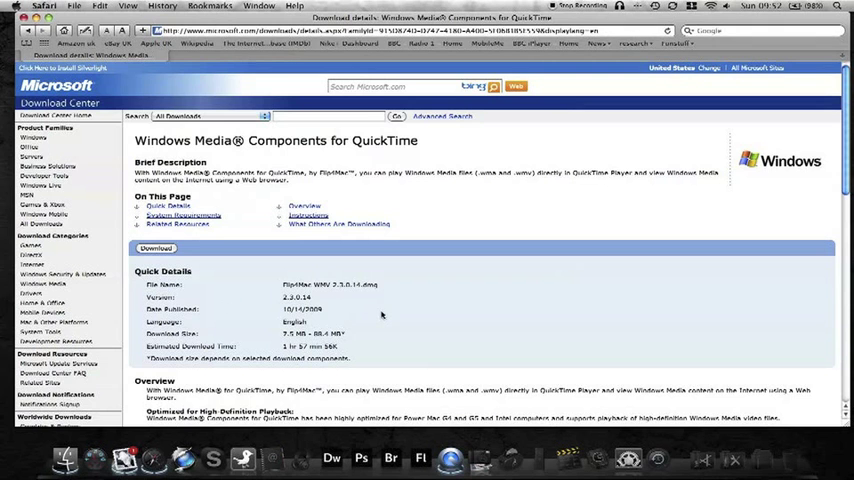
scroll(down, 3)
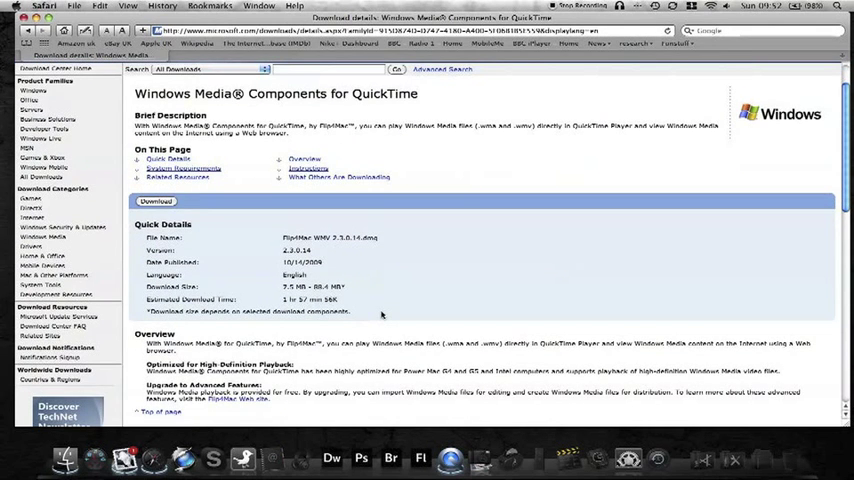
mouse_move(468, 460)
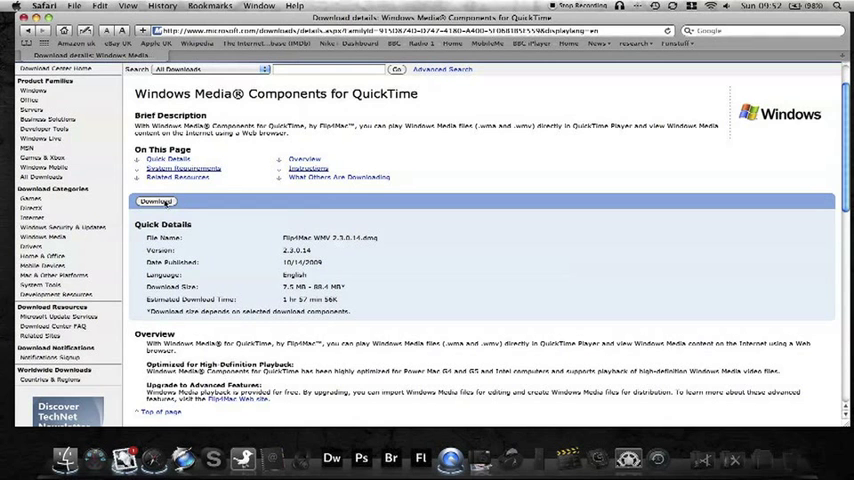
click(154, 204)
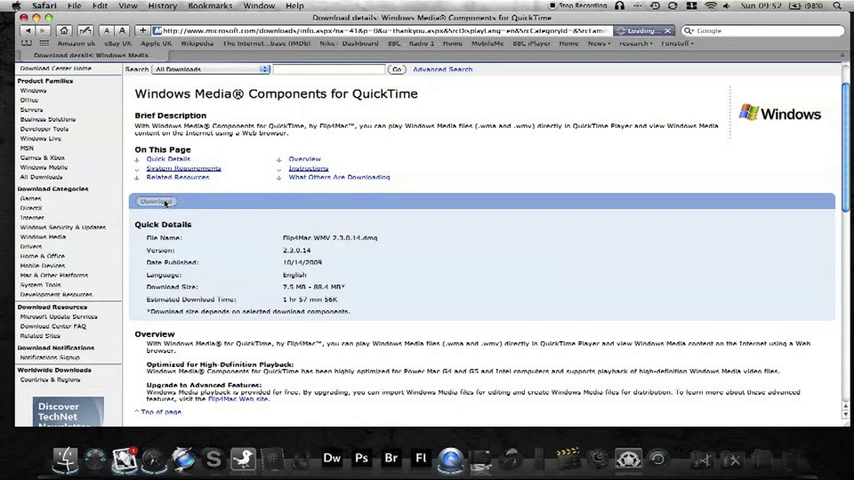
click(152, 204)
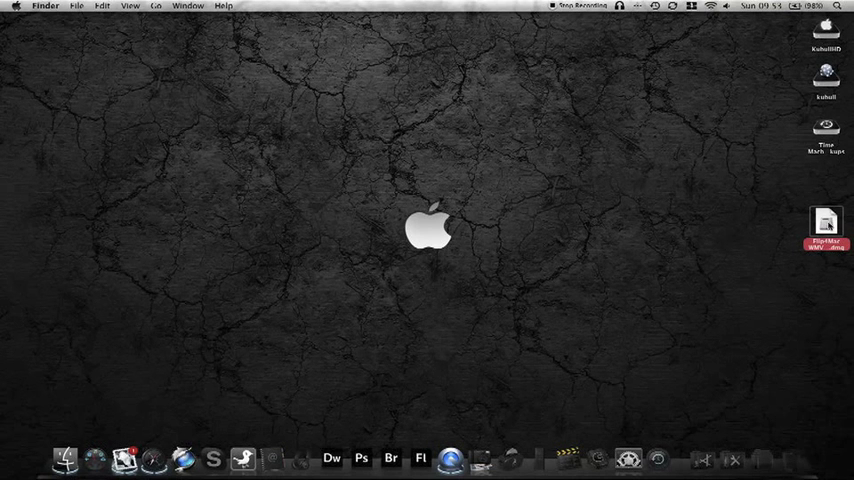
Mount the downloaded Flip4Mac disk image, skipping verification, and launch the Flip4Mac WMV.mpkg installer
double_click(826, 224)
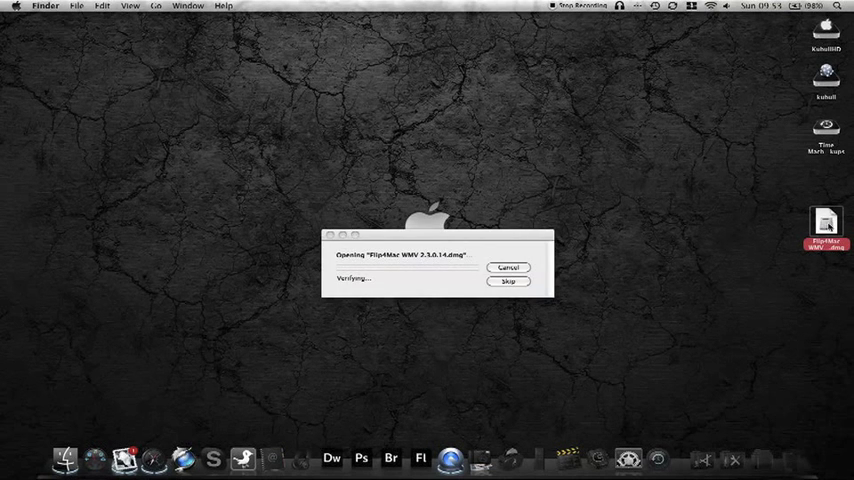
click(512, 268)
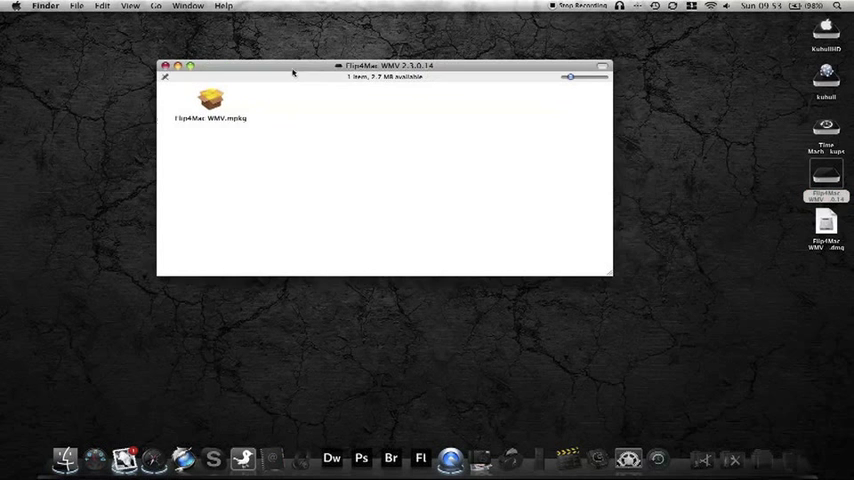
mouse_move(208, 110)
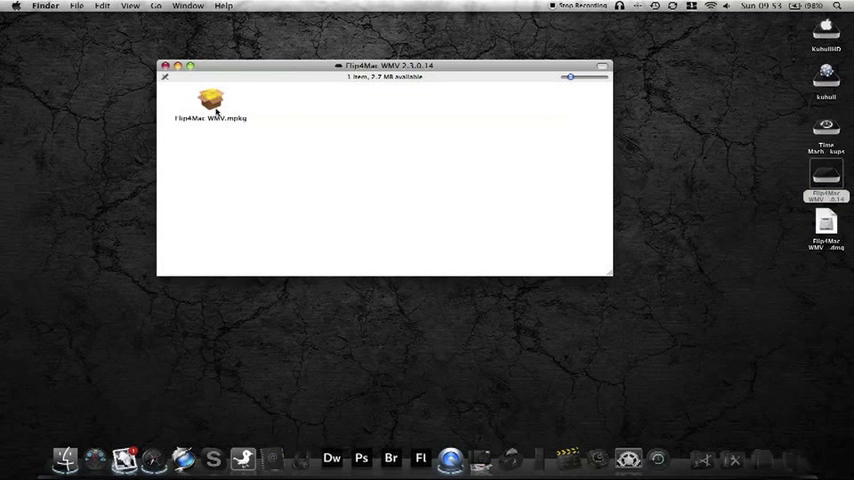
click(628, 452)
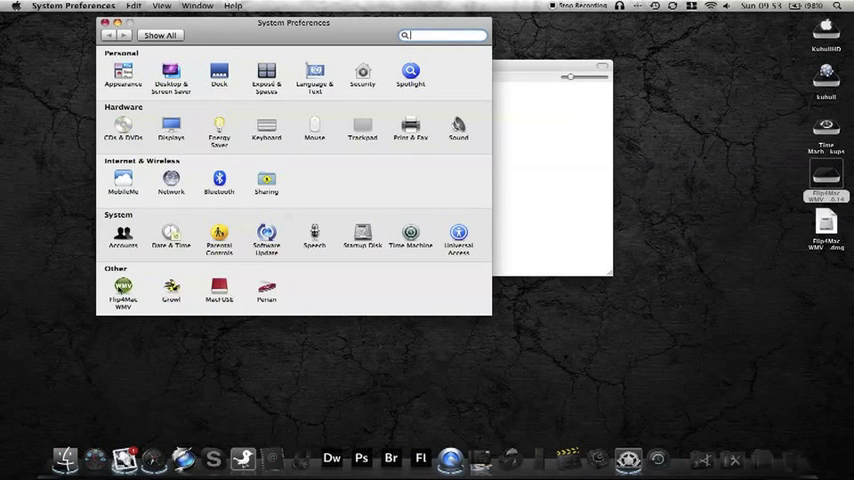
Select the Flip4Mac WMV pane, view its Upgrade and Update tabs, then close System Preferences
click(120, 290)
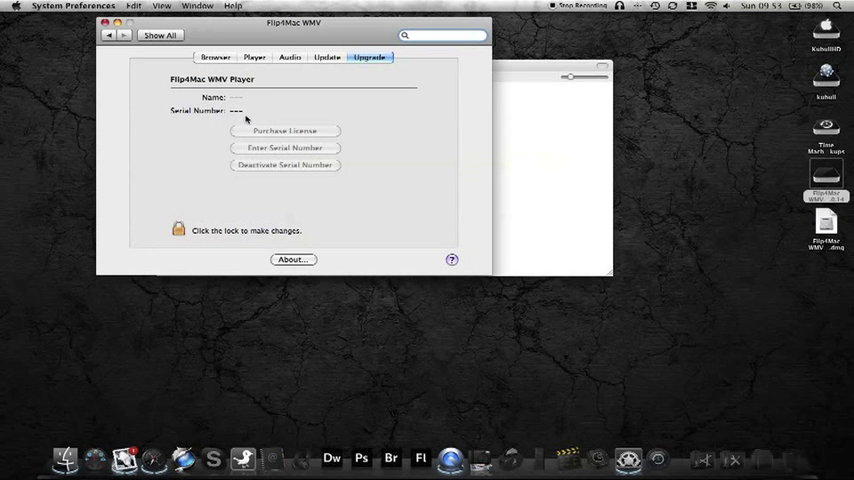
mouse_move(324, 90)
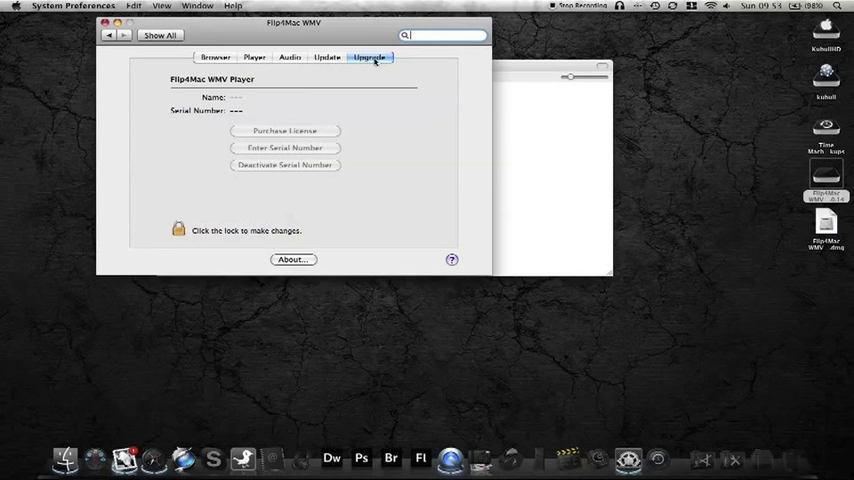
mouse_move(284, 104)
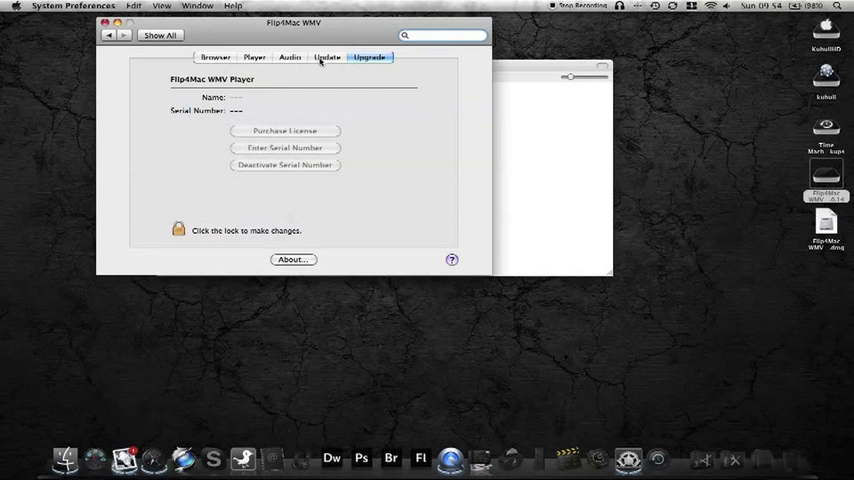
click(324, 56)
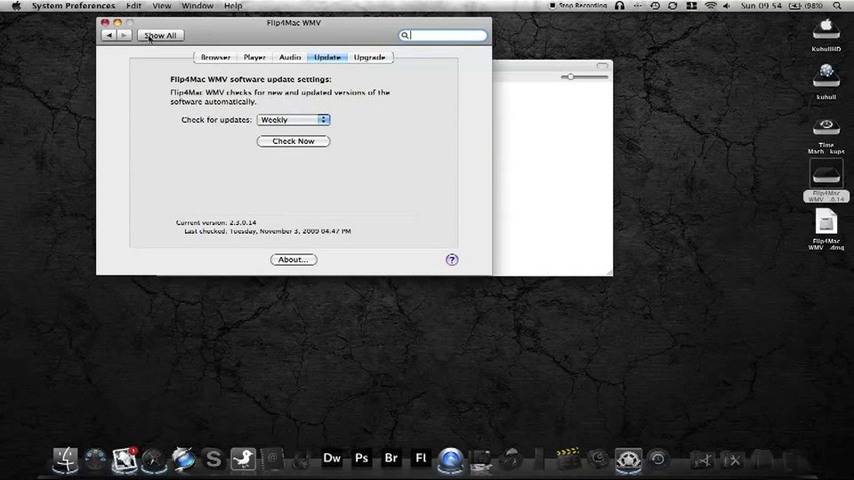
click(166, 36)
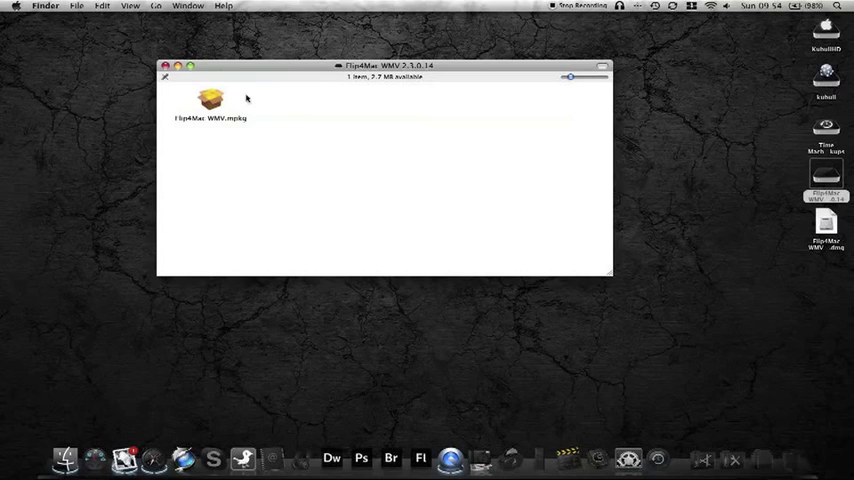
Eject the Flip4Mac disk image from its context menu
right_click(824, 190)
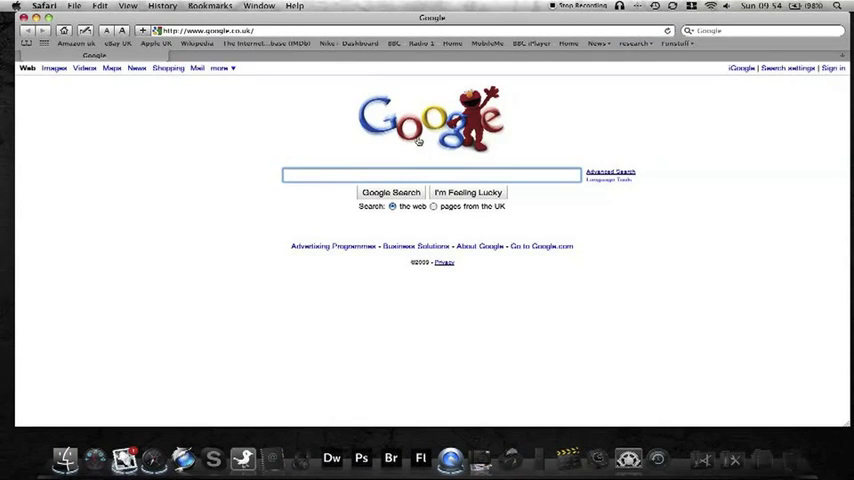
Search Google for 'perian mac' and go to the official Perian website result
text(perian)
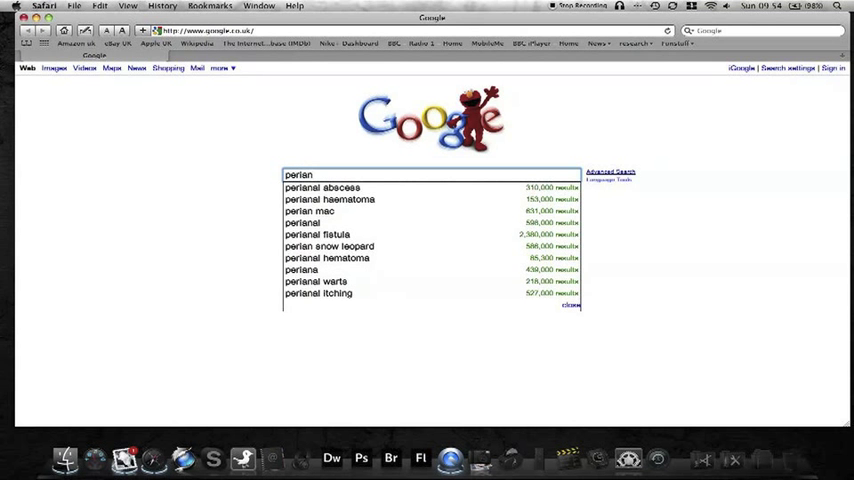
click(322, 188)
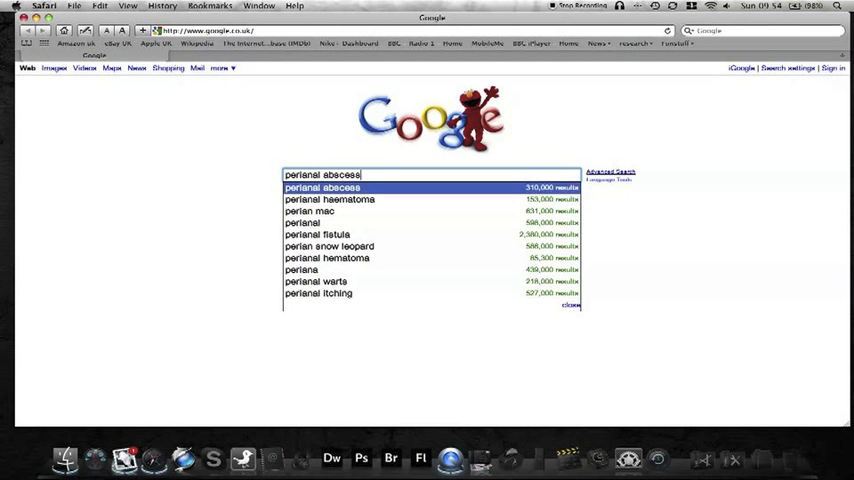
click(310, 212)
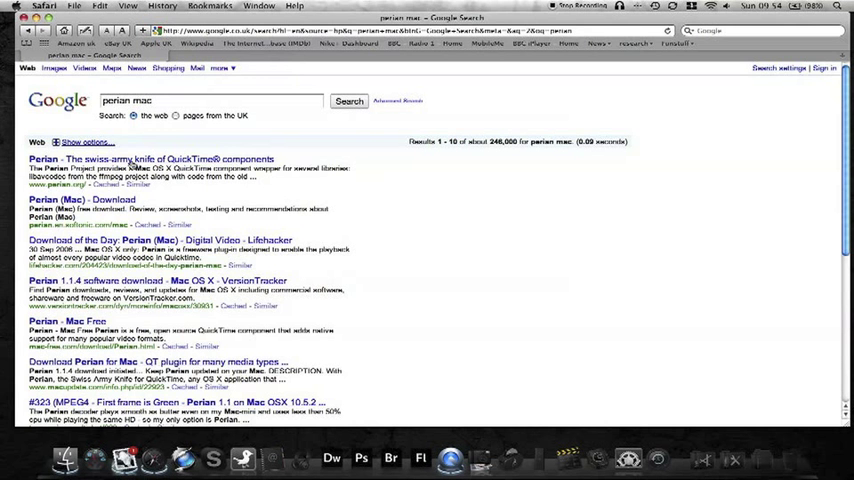
click(42, 160)
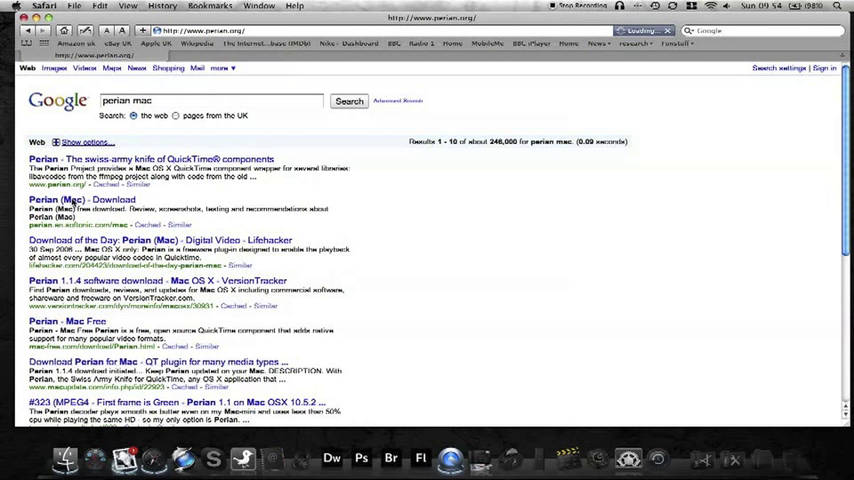
mouse_move(148, 204)
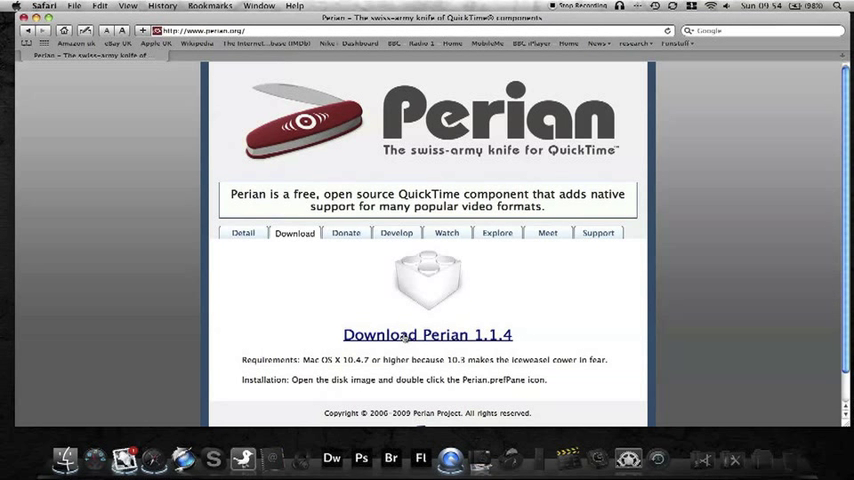
Download the Perian 1.1.4 disk image from perian.org to the desktop
click(424, 334)
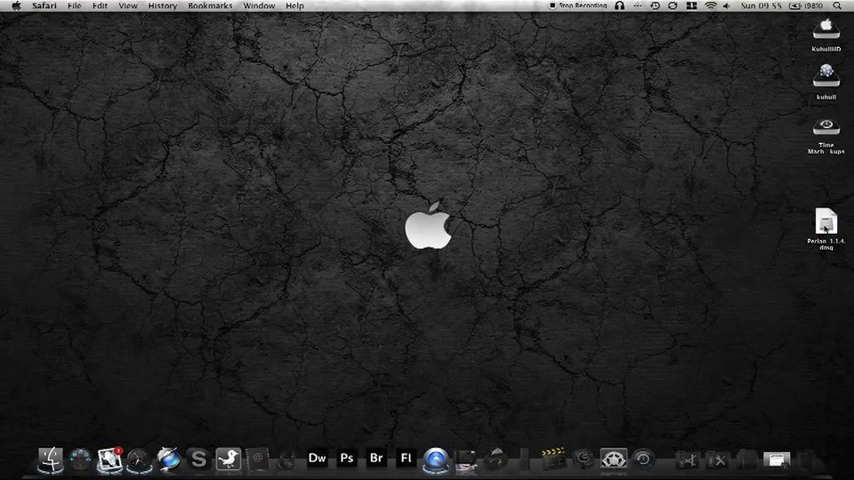
Install Perian.prefPane from the Perian disk image, confirming the replace prompt
double_click(826, 218)
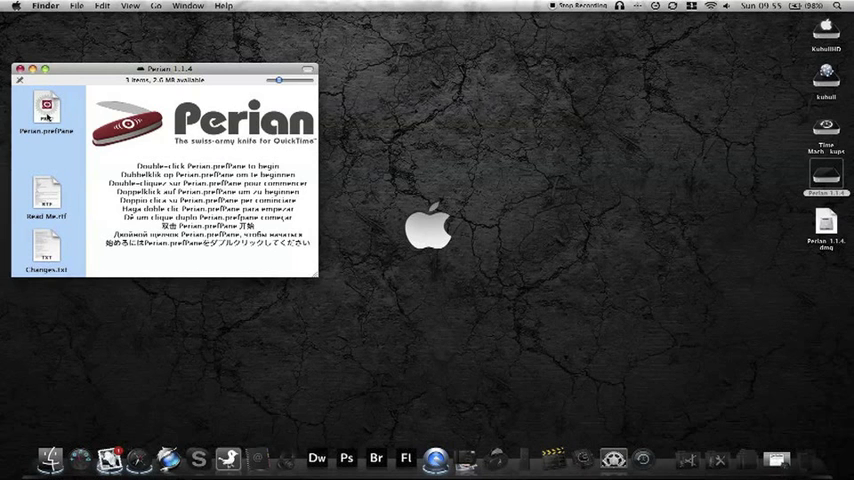
double_click(48, 110)
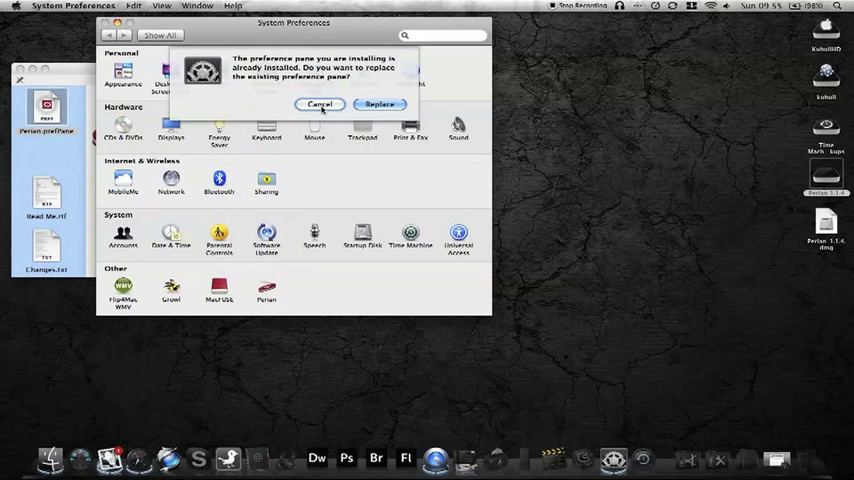
click(380, 104)
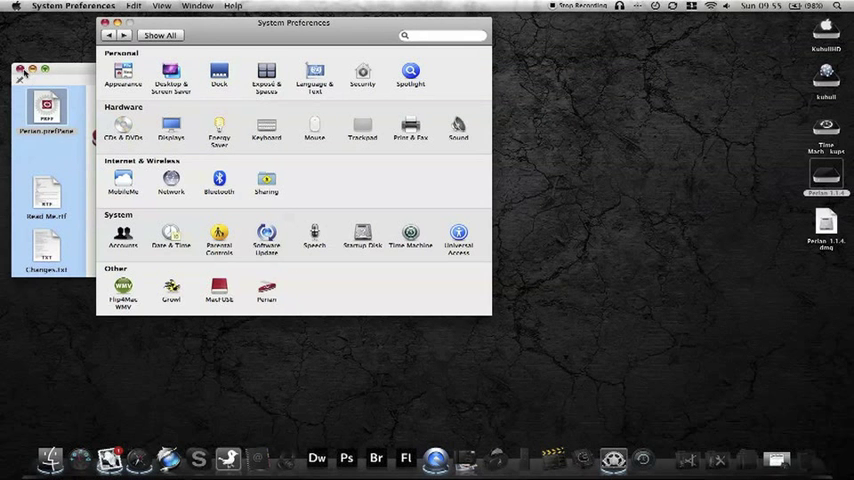
right_click(820, 184)
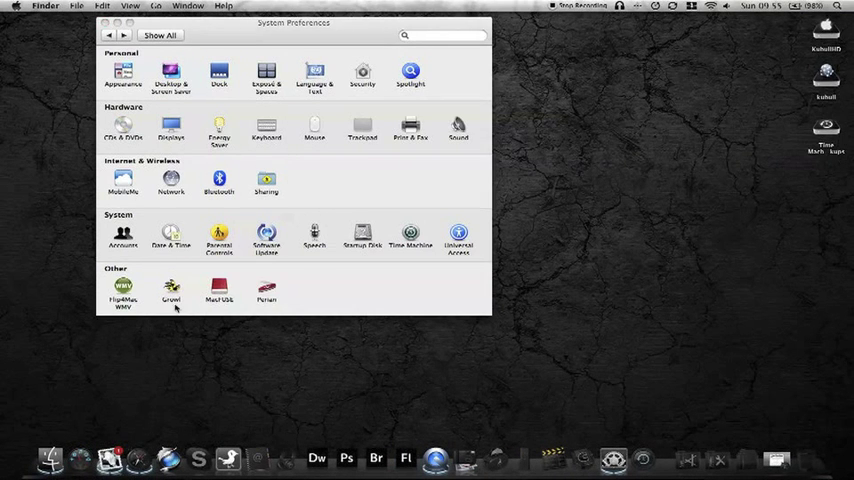
Show Growl's Applications list of registered applications in its preference pane
click(170, 292)
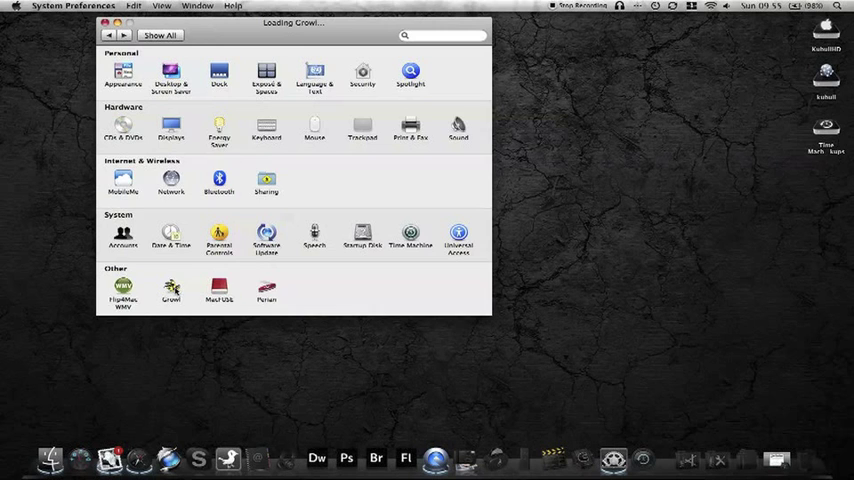
click(172, 292)
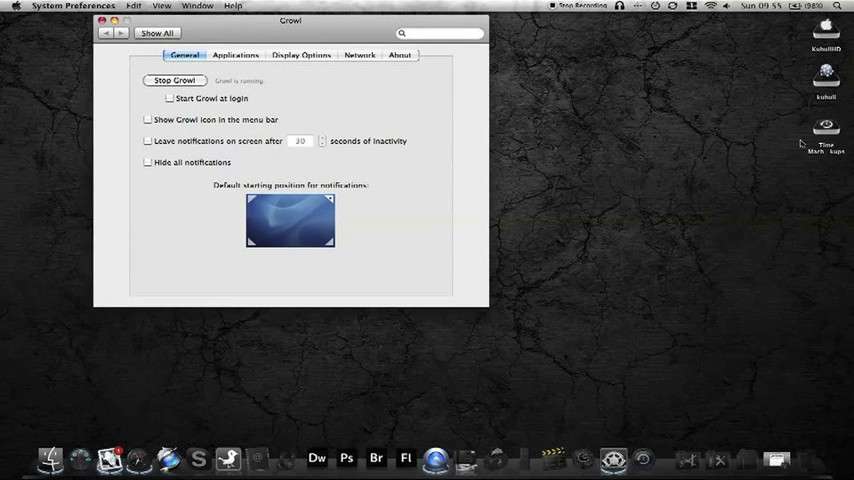
mouse_move(626, 56)
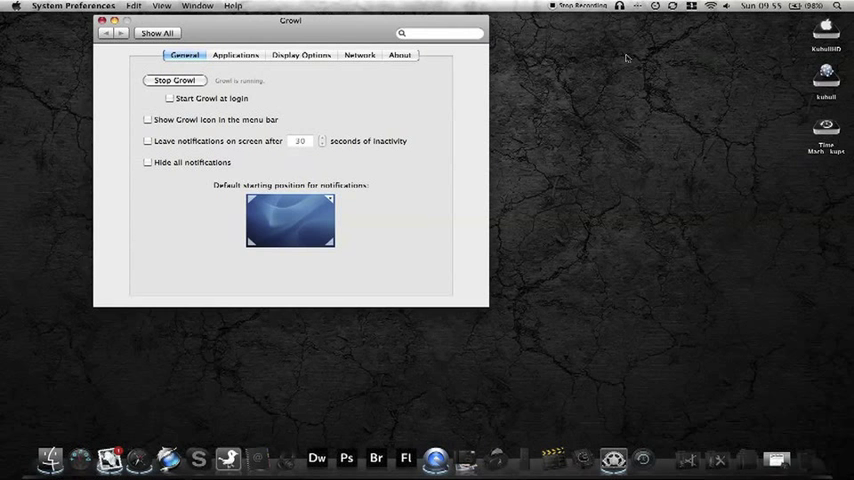
mouse_move(630, 56)
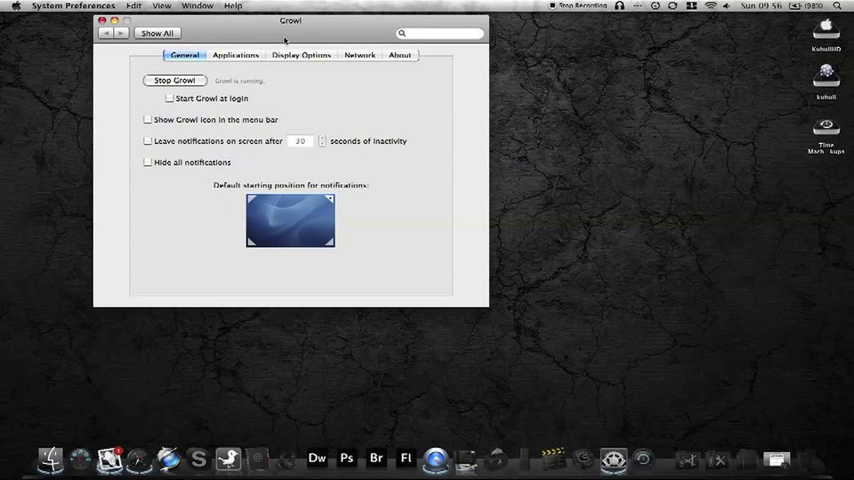
click(300, 54)
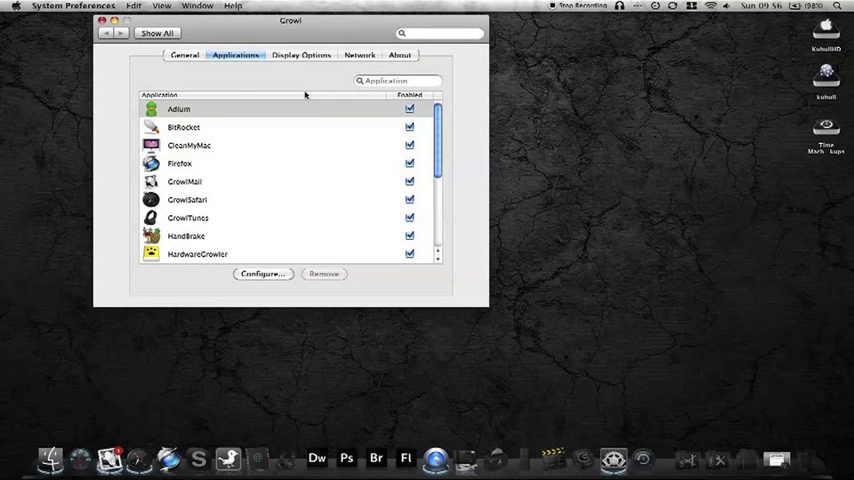
mouse_move(576, 80)
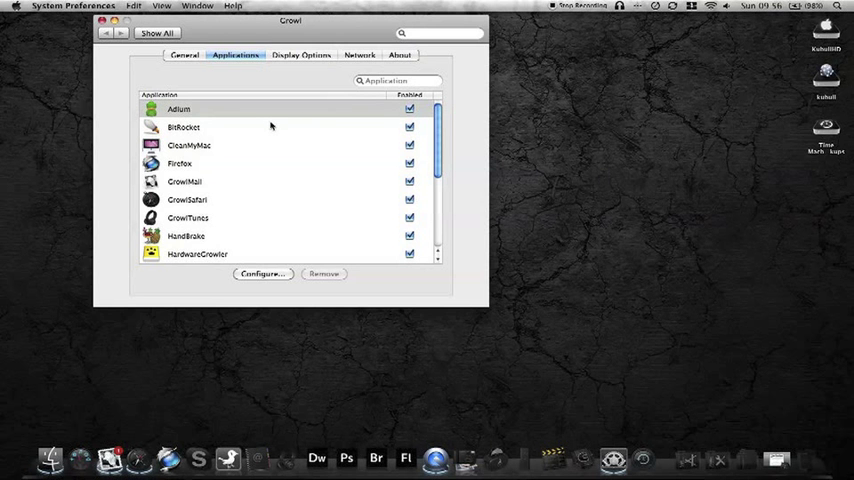
mouse_move(156, 184)
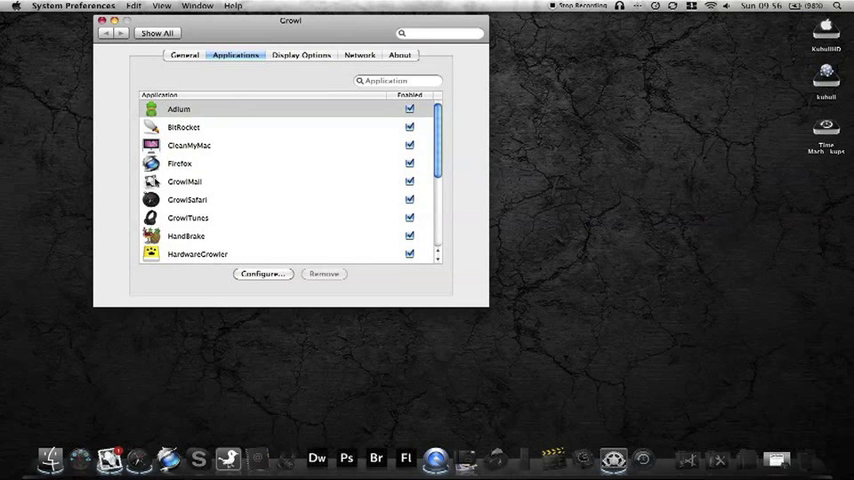
mouse_move(288, 220)
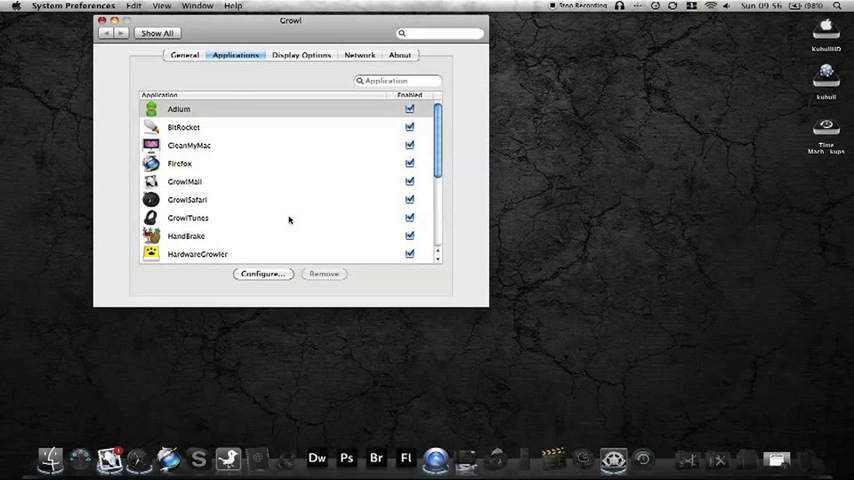
mouse_move(136, 68)
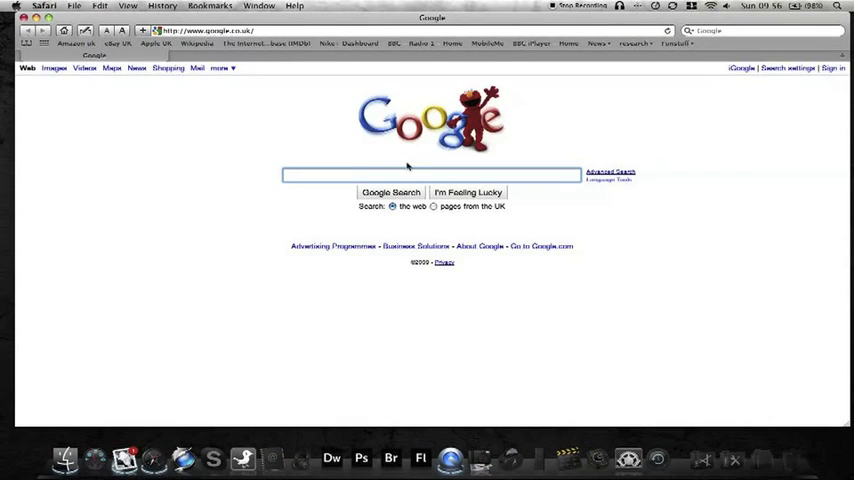
Search Google for 'growl mac' and reach the Growl website
text(growl mac)
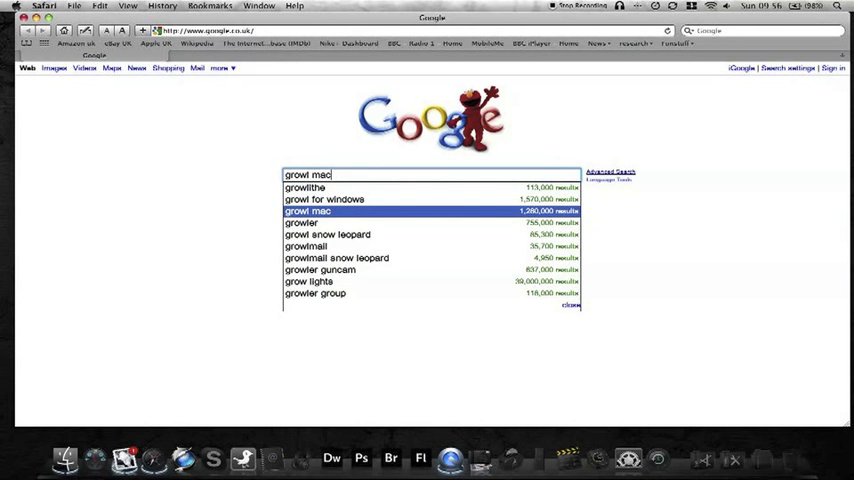
click(308, 212)
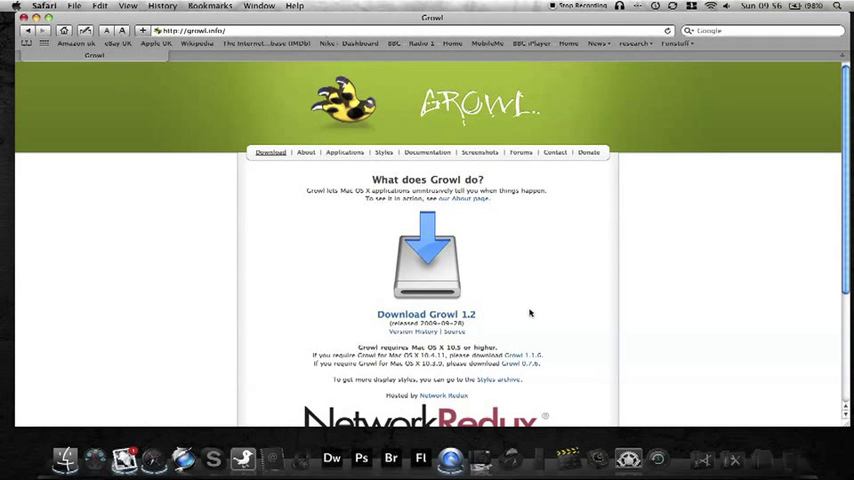
Download the Growl 1.2 disk image from the Growl homepage to the desktop
scroll(down, 3)
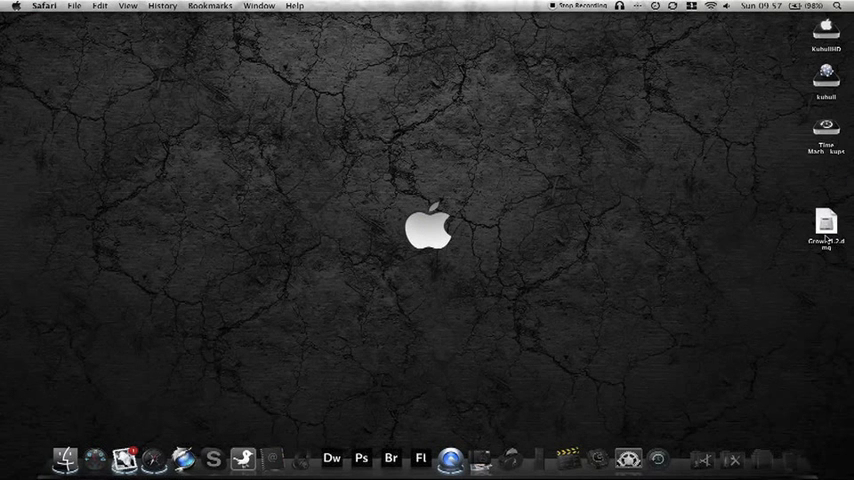
Mount Growl-1.2.dmg and show its Extras folder of Growl add-ons
double_click(824, 220)
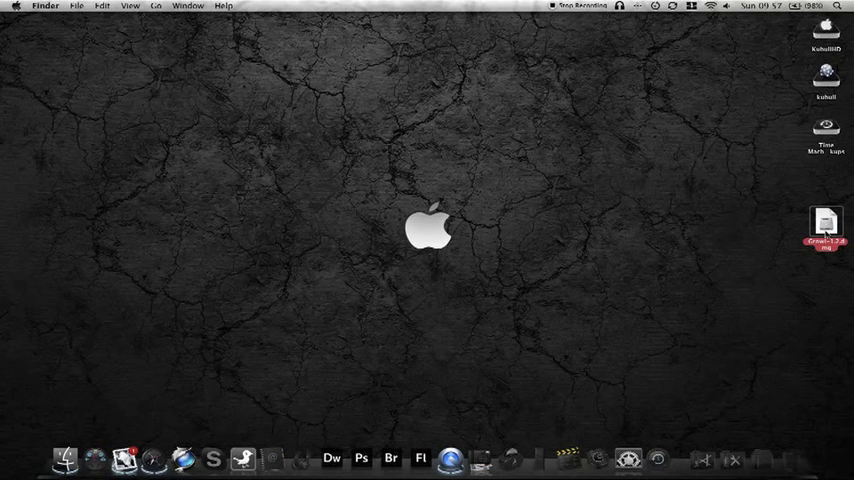
double_click(824, 218)
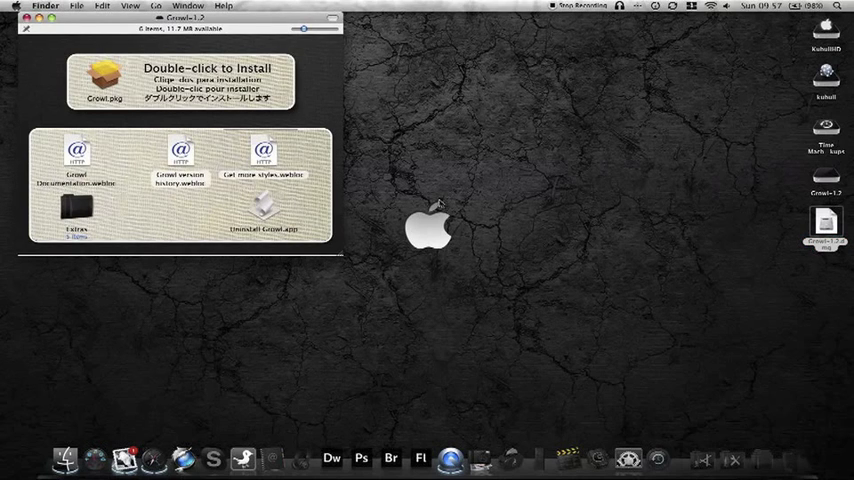
mouse_move(264, 218)
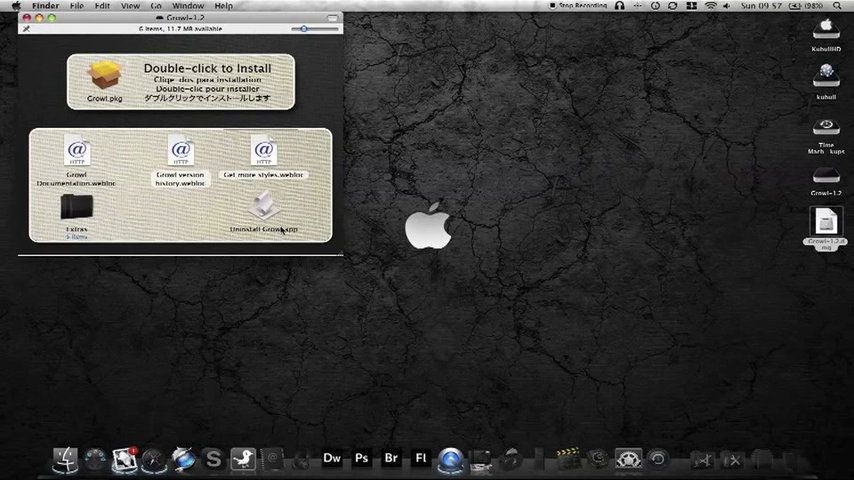
mouse_move(264, 208)
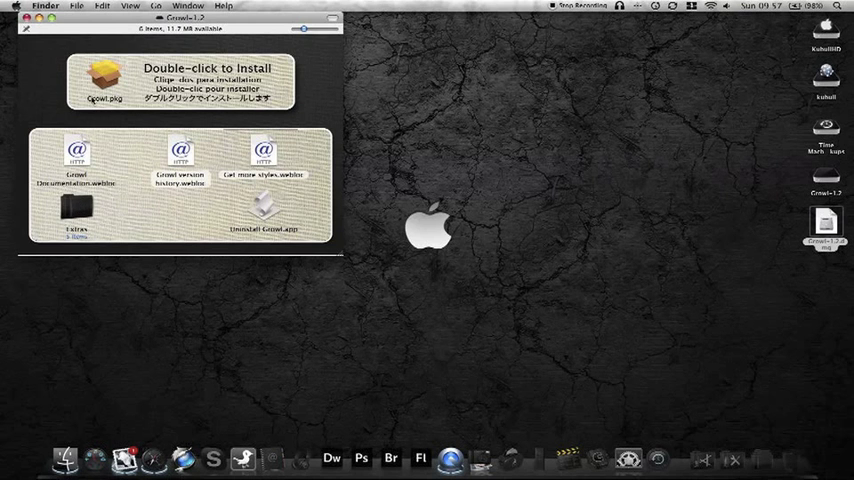
mouse_move(82, 210)
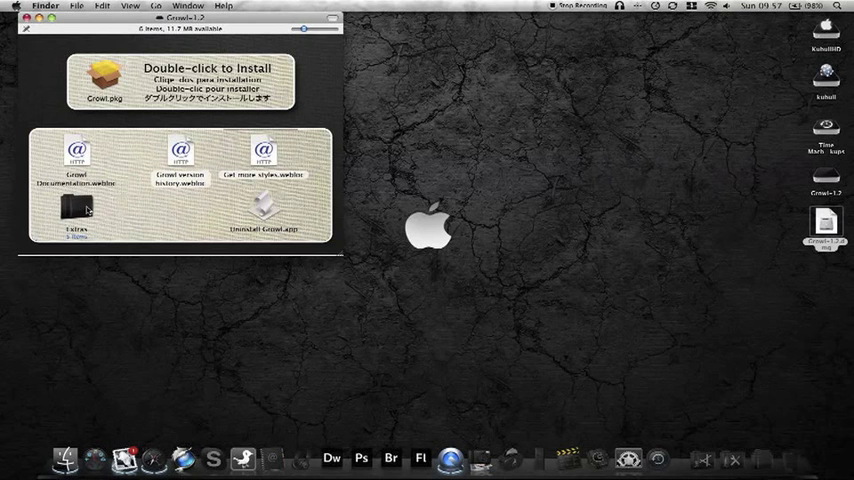
double_click(72, 204)
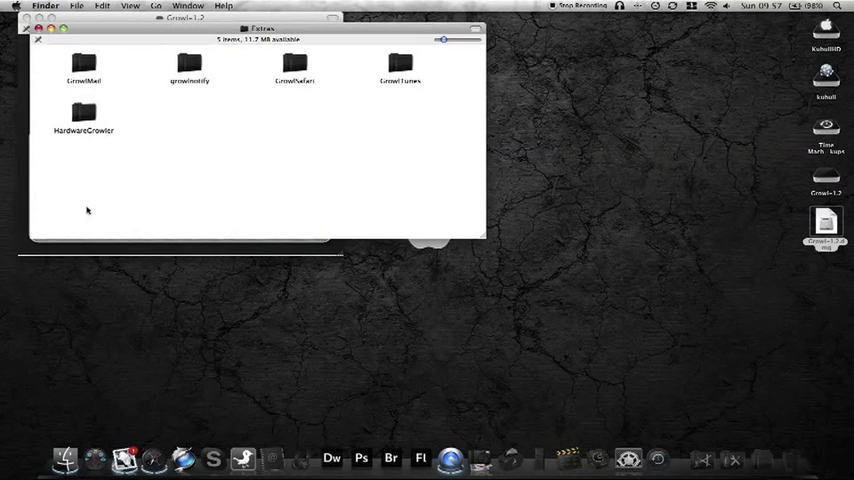
mouse_move(234, 78)
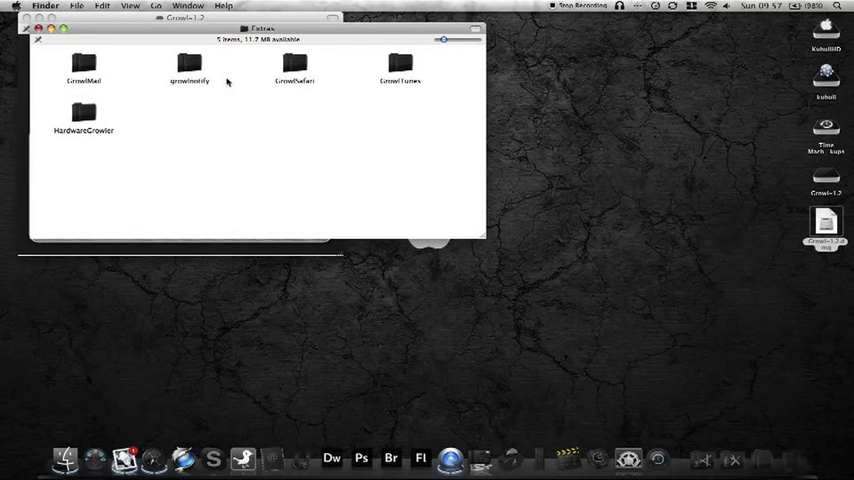
mouse_move(294, 68)
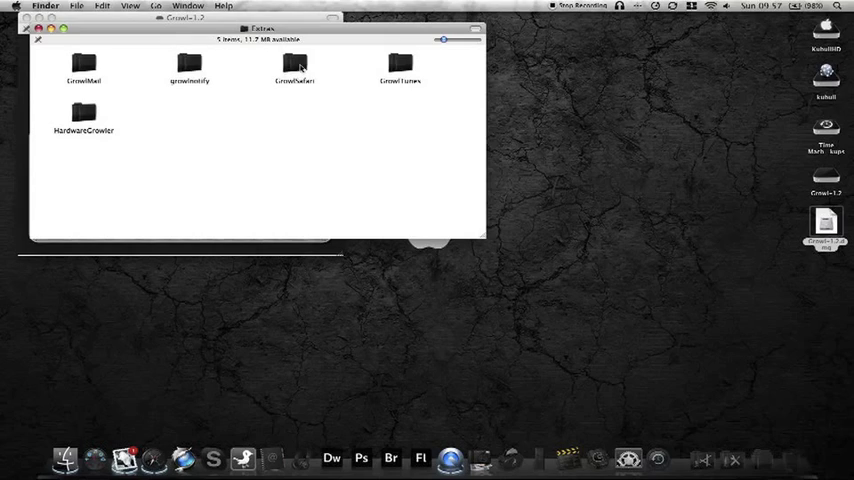
mouse_move(404, 62)
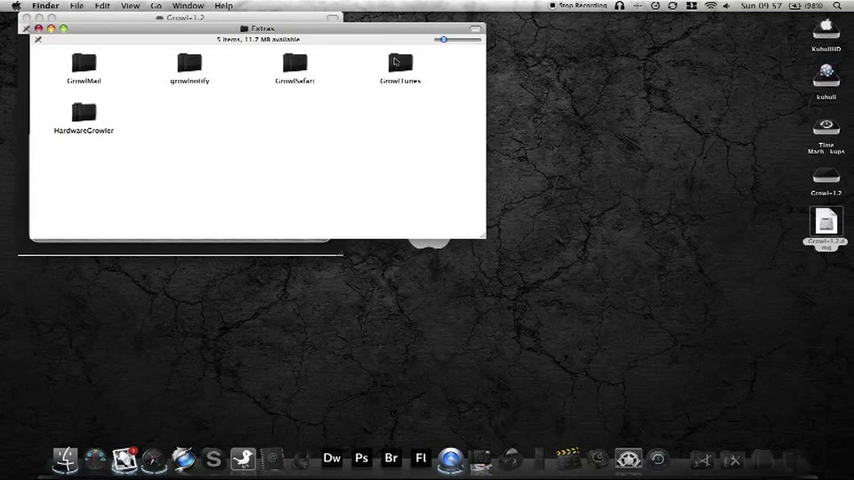
Show the running GrowlTunes menu bar options (iTunes, Rating, Quit)
click(614, 8)
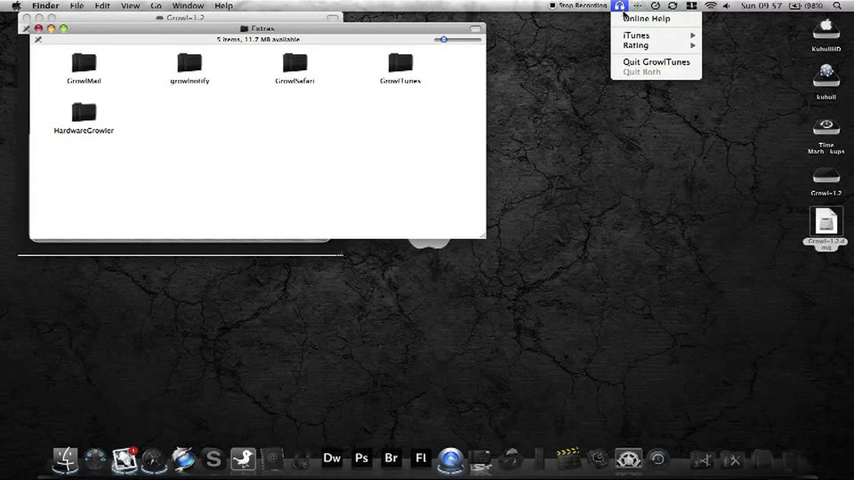
mouse_move(636, 36)
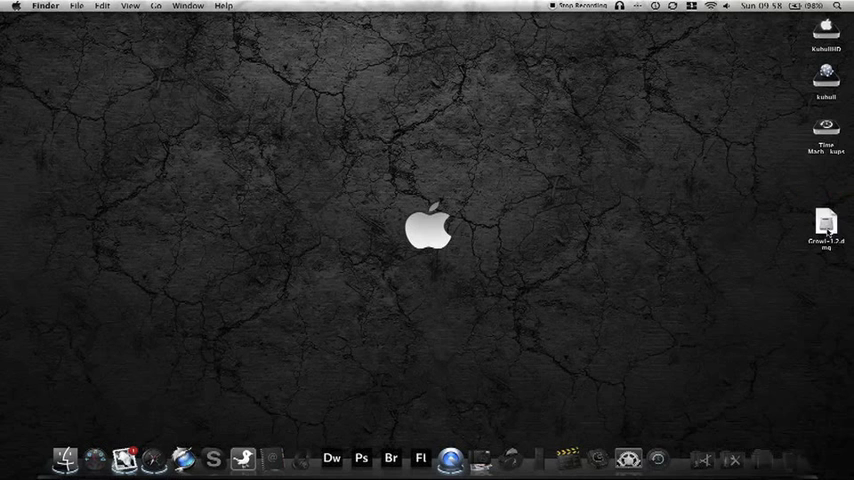
mouse_move(624, 456)
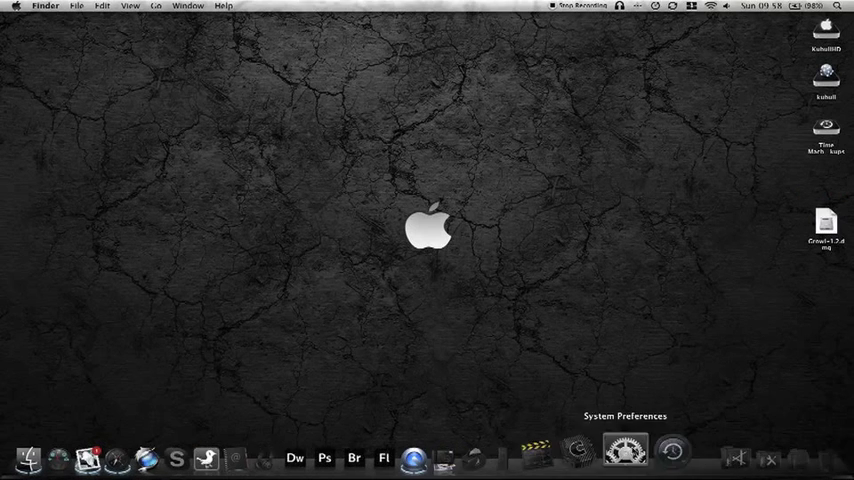
Show all System Preferences panes with Flip4Mac WMV, Growl and Perian under Other
click(620, 452)
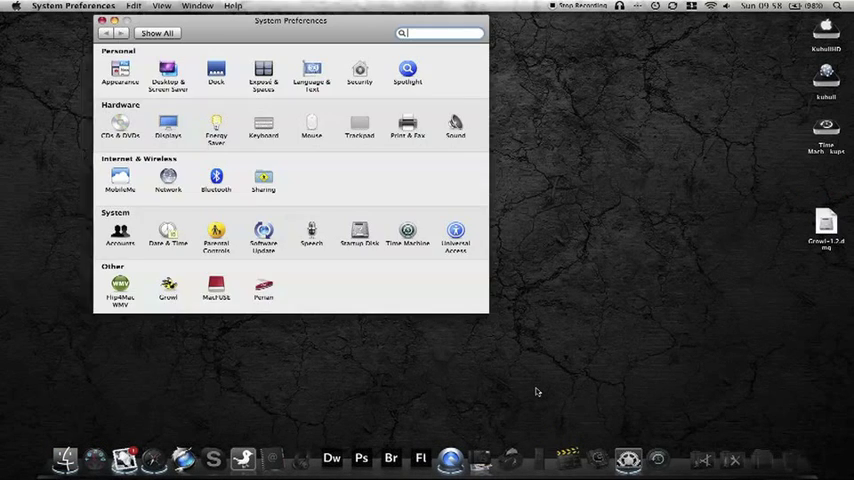